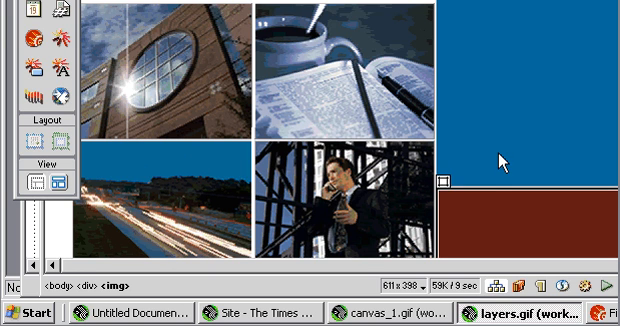
click(350, 60)
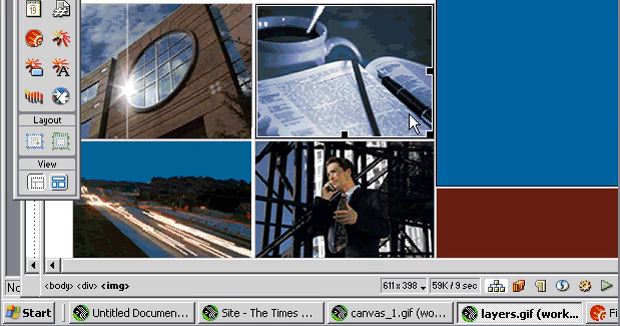